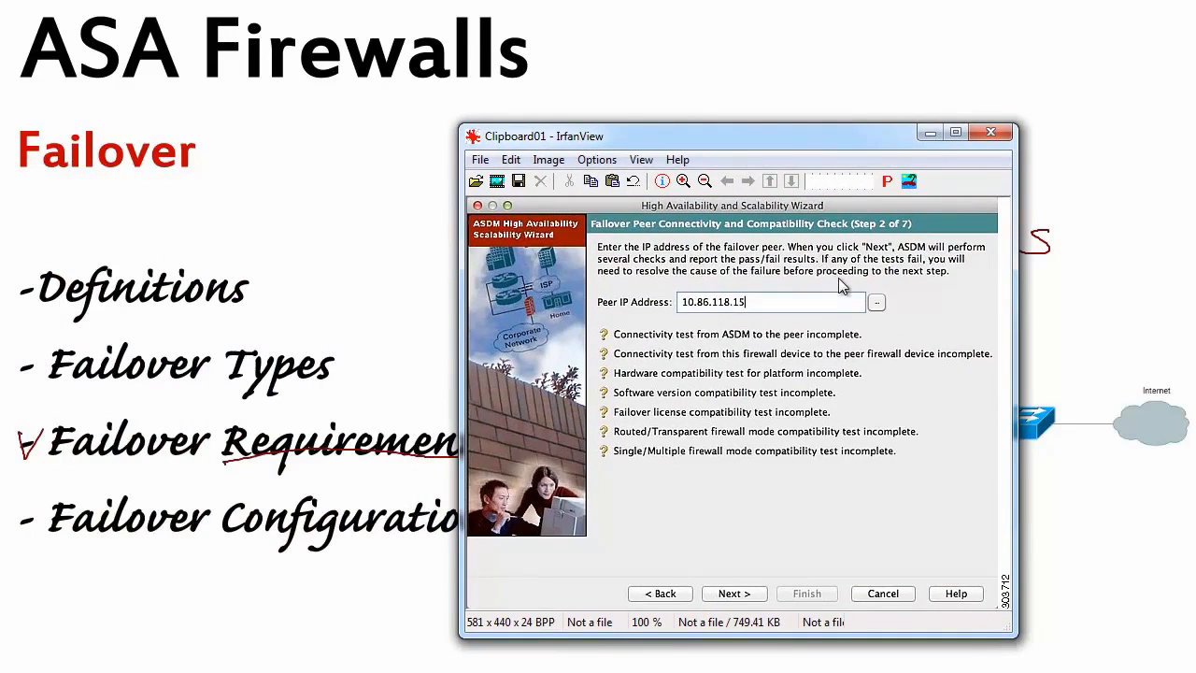
pyautogui.moveTo(906, 220)
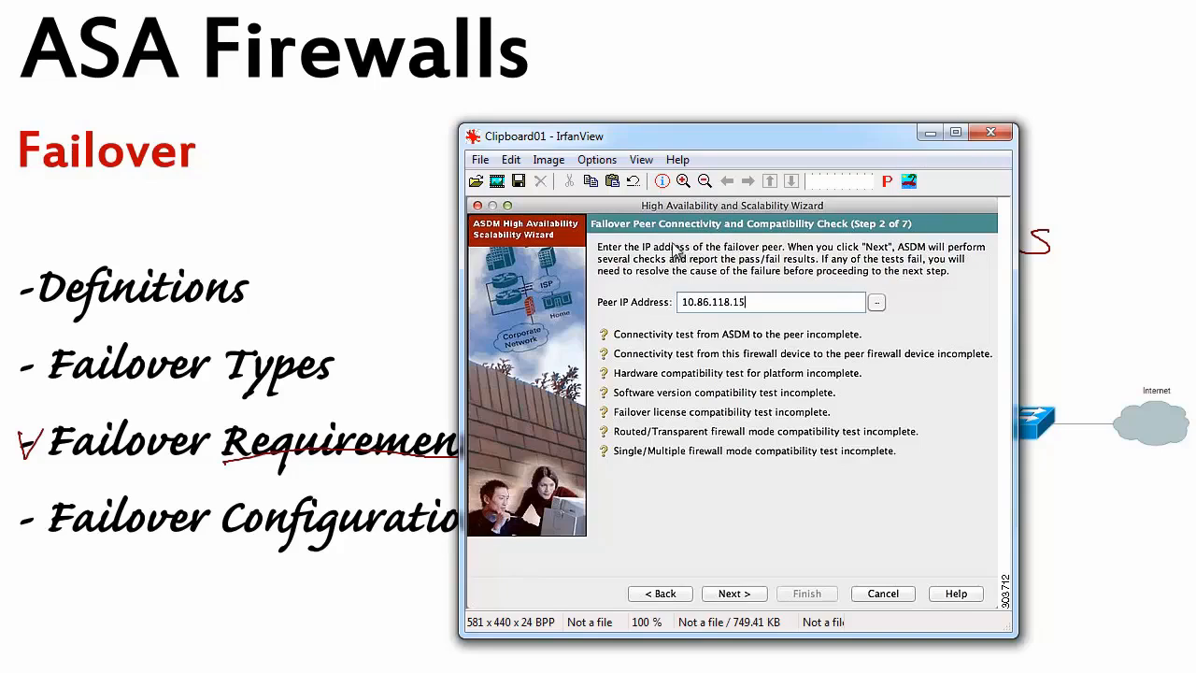
pyautogui.moveTo(669, 224)
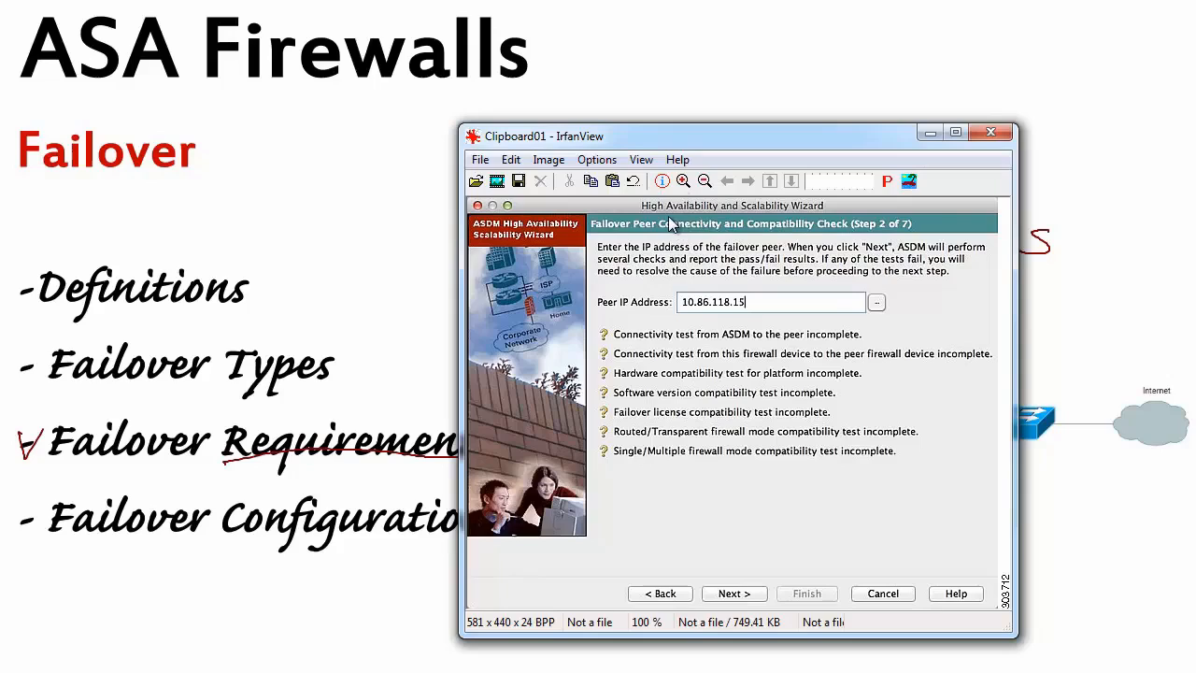
pyautogui.moveTo(680, 326)
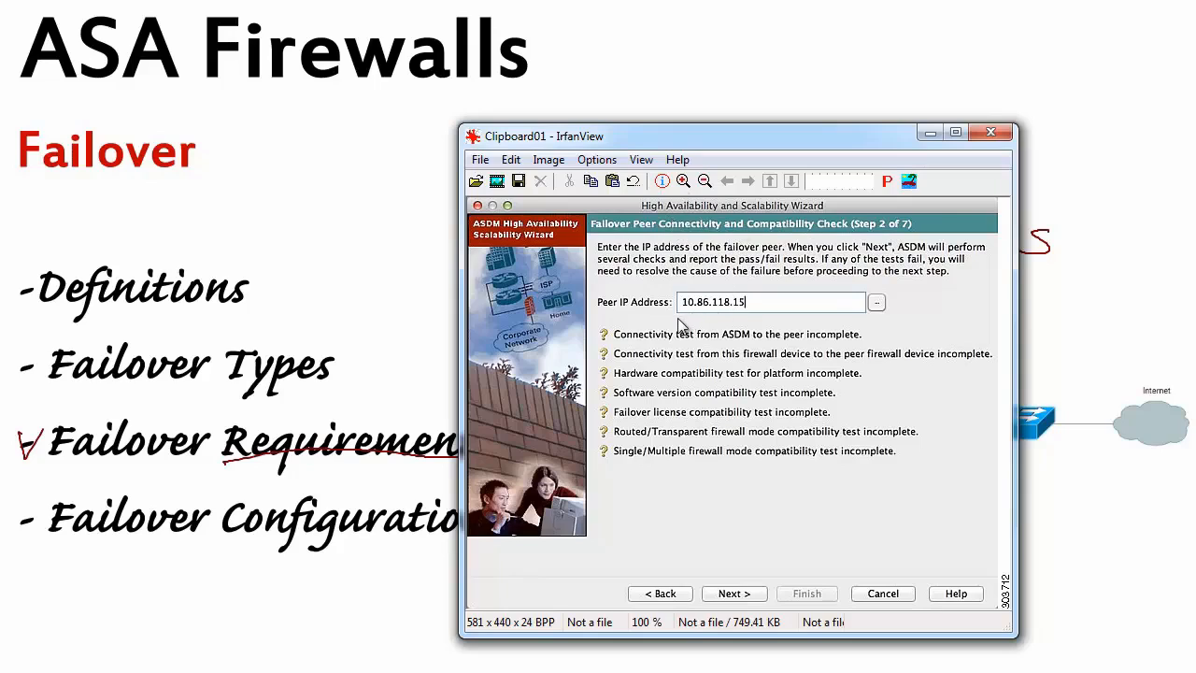
pyautogui.moveTo(598, 476)
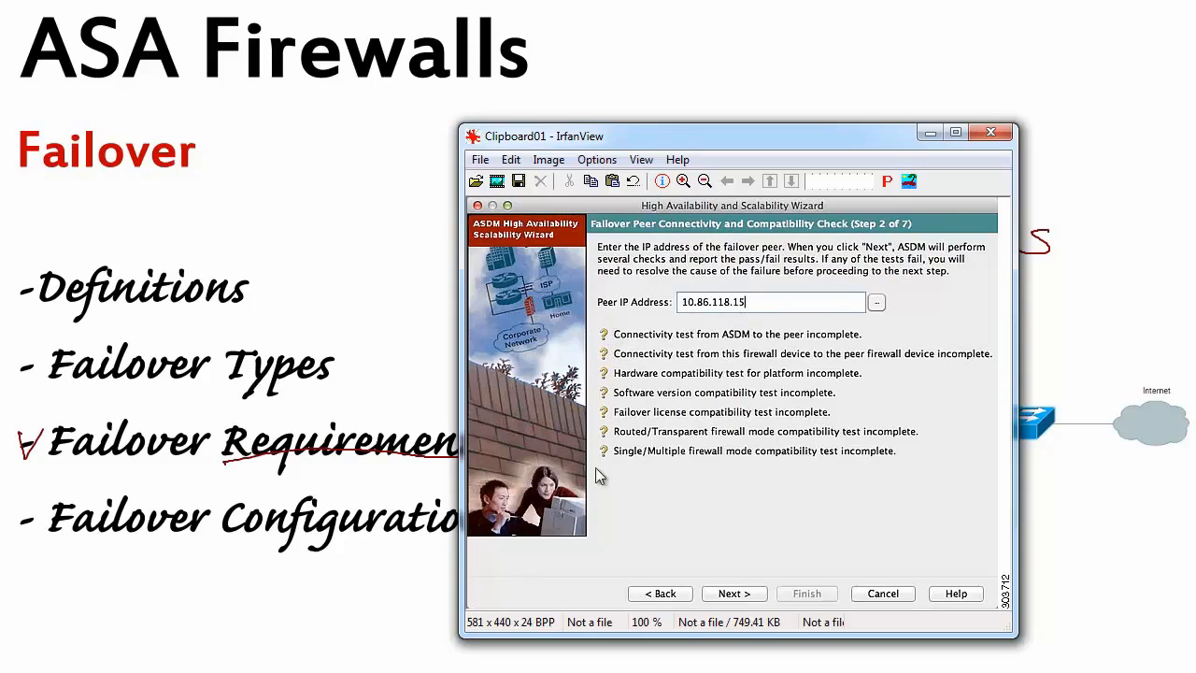
pyautogui.moveTo(634, 343)
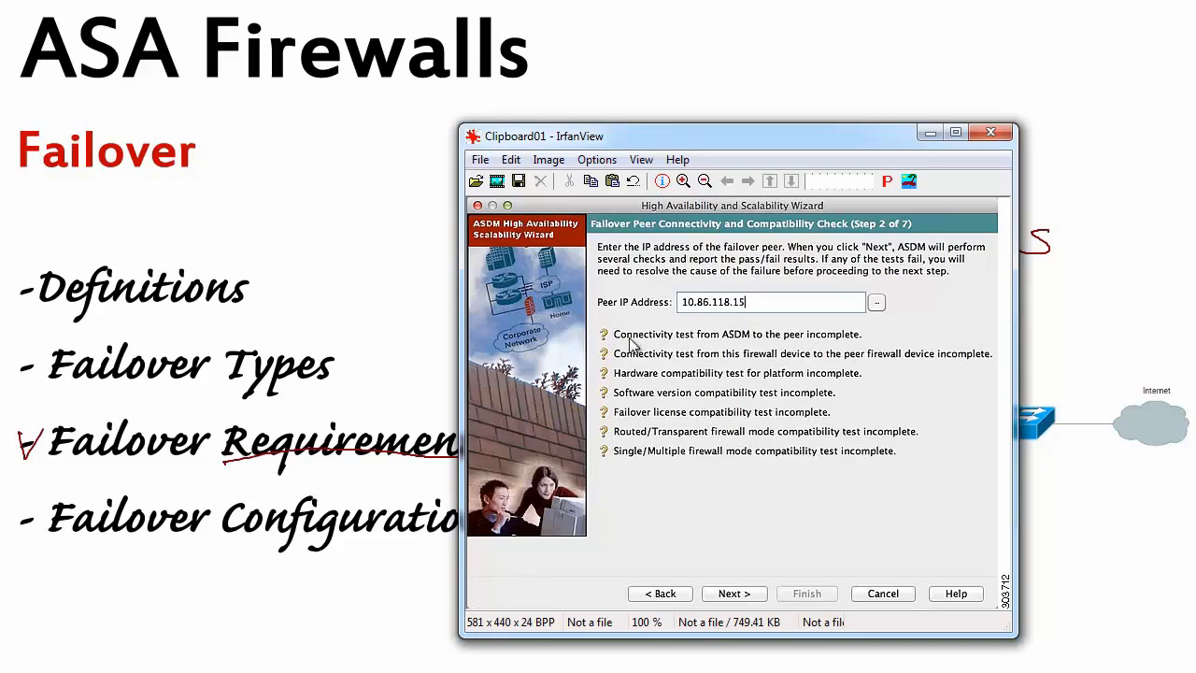
pyautogui.moveTo(781, 338)
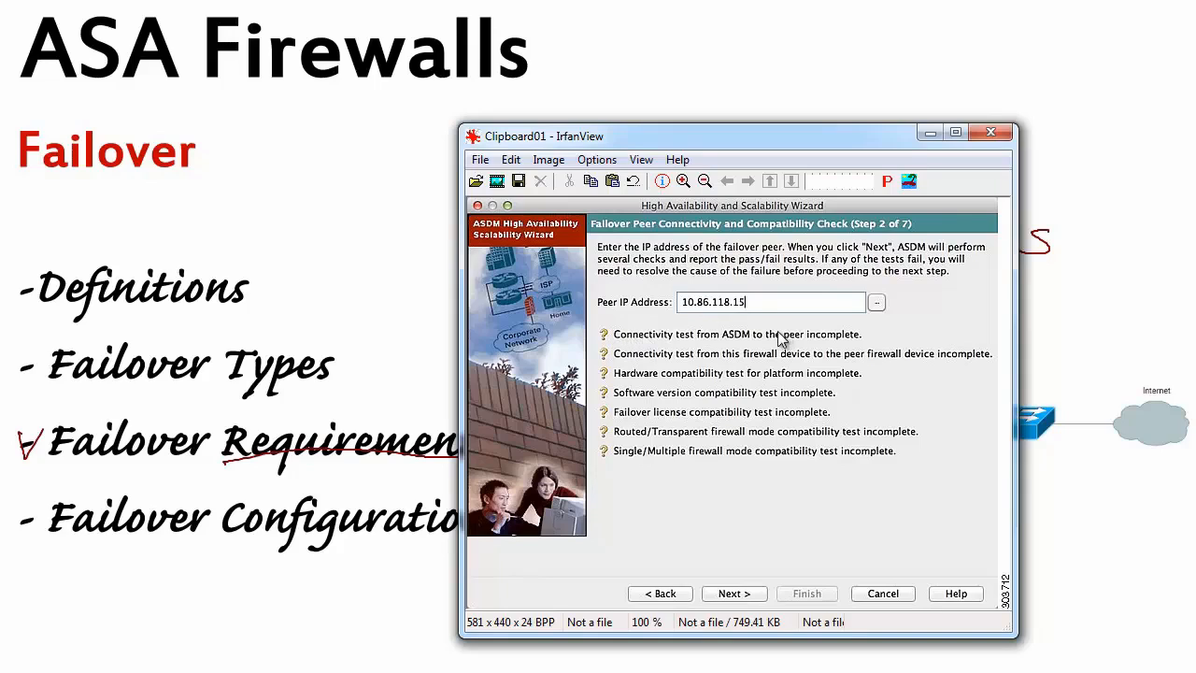
pyautogui.moveTo(645, 362)
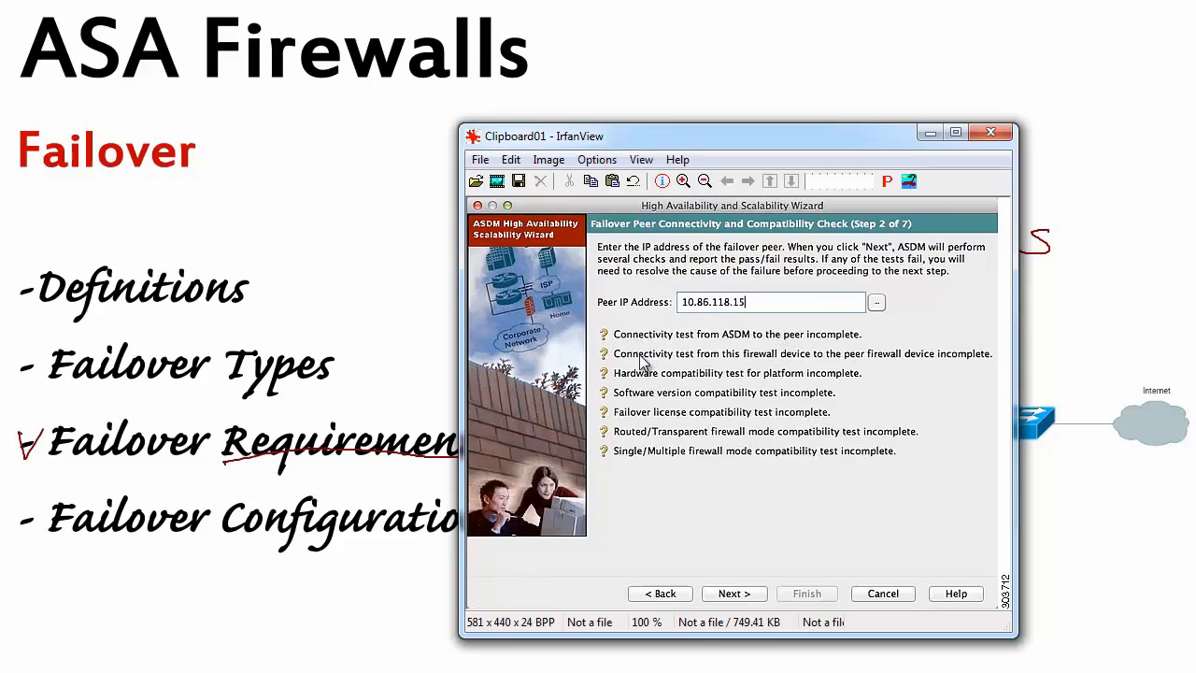
pyautogui.moveTo(636, 367)
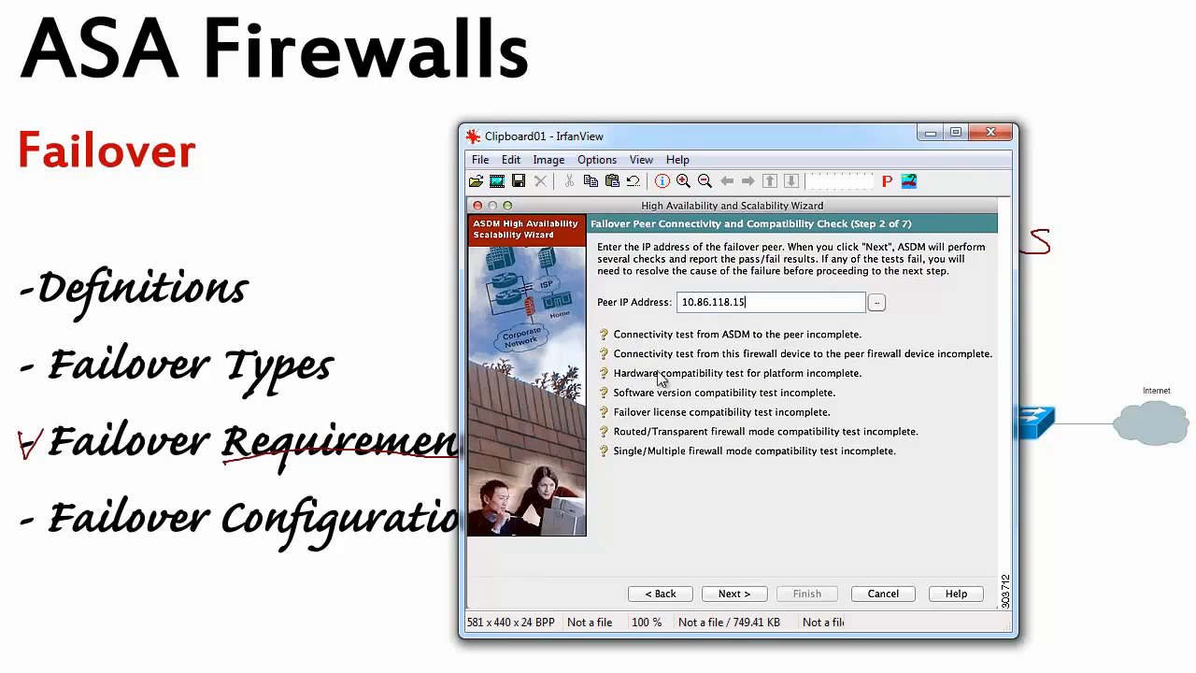
pyautogui.moveTo(607, 415)
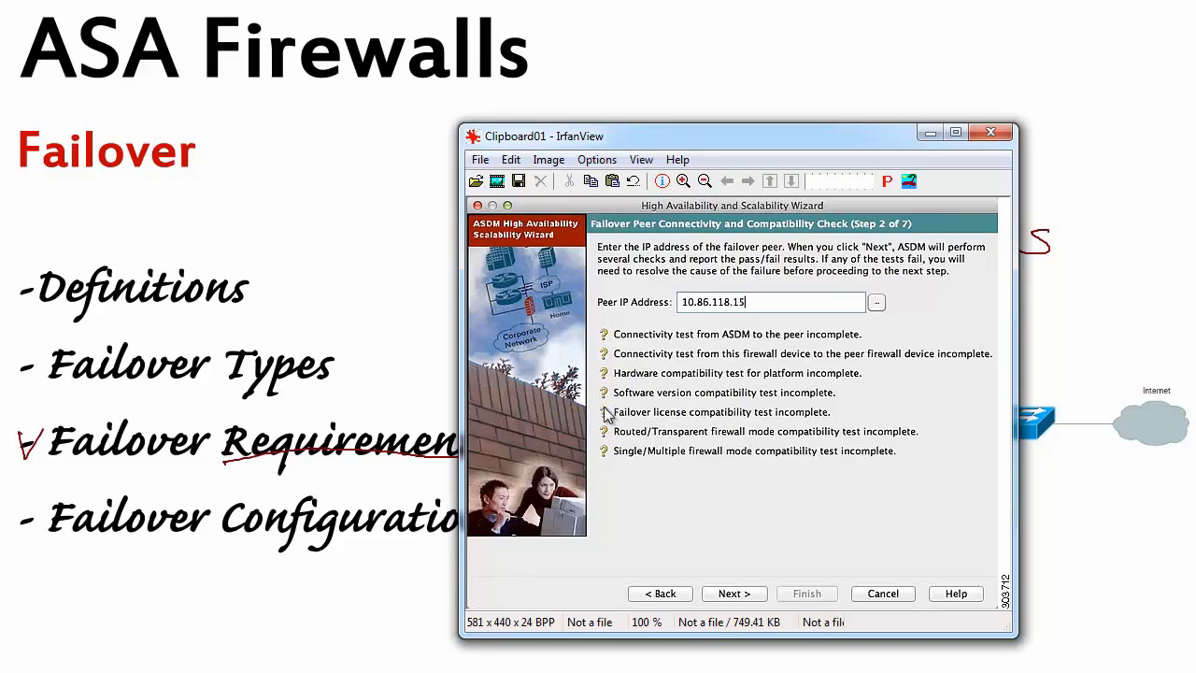
pyautogui.moveTo(727, 422)
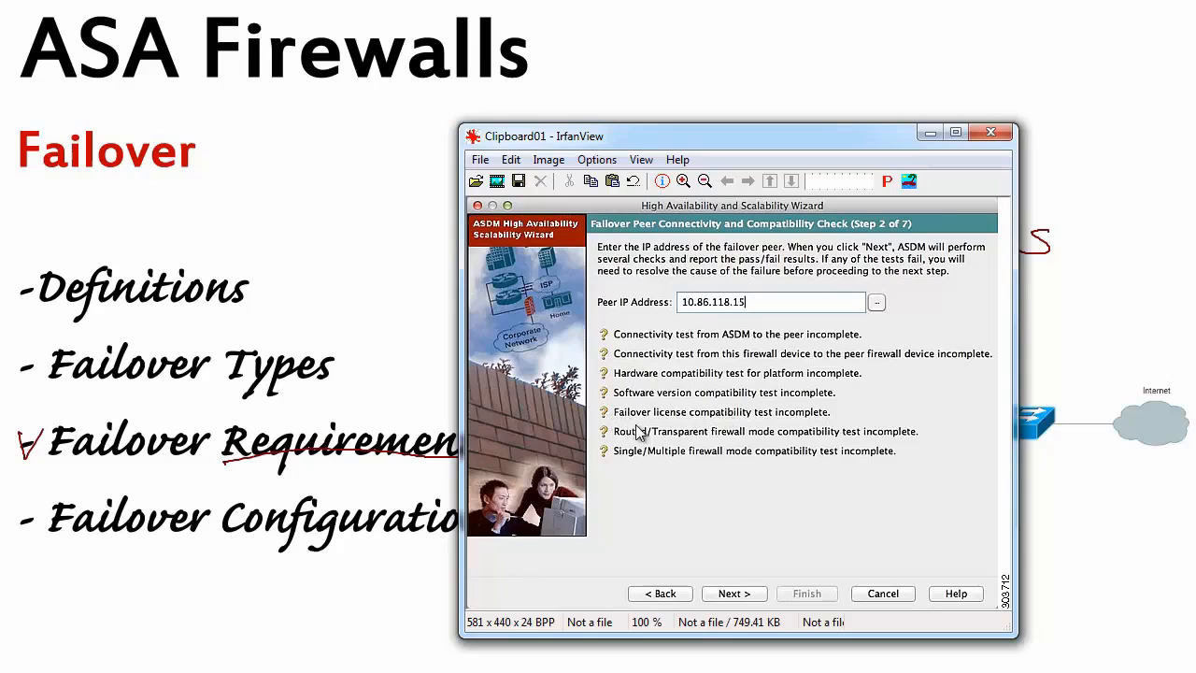
pyautogui.moveTo(714, 336)
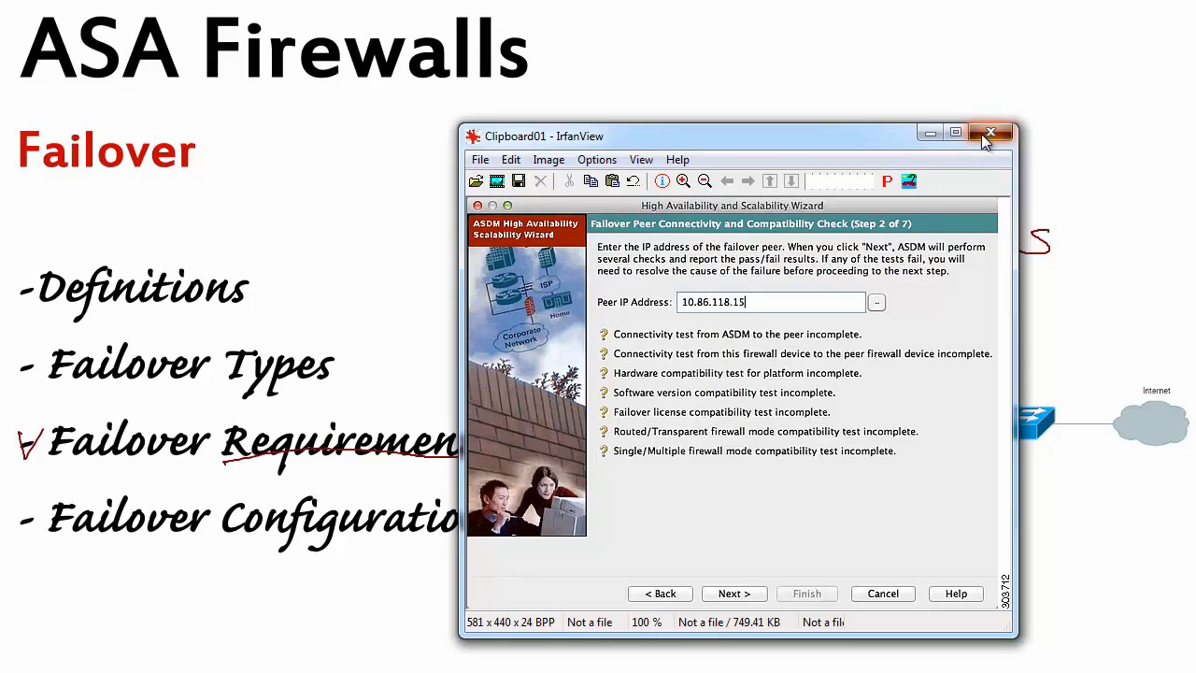
# - Close the wizard screenshot and query 'sh failover ?' on ASA1 to list its sub-options
pyautogui.click(990, 133)
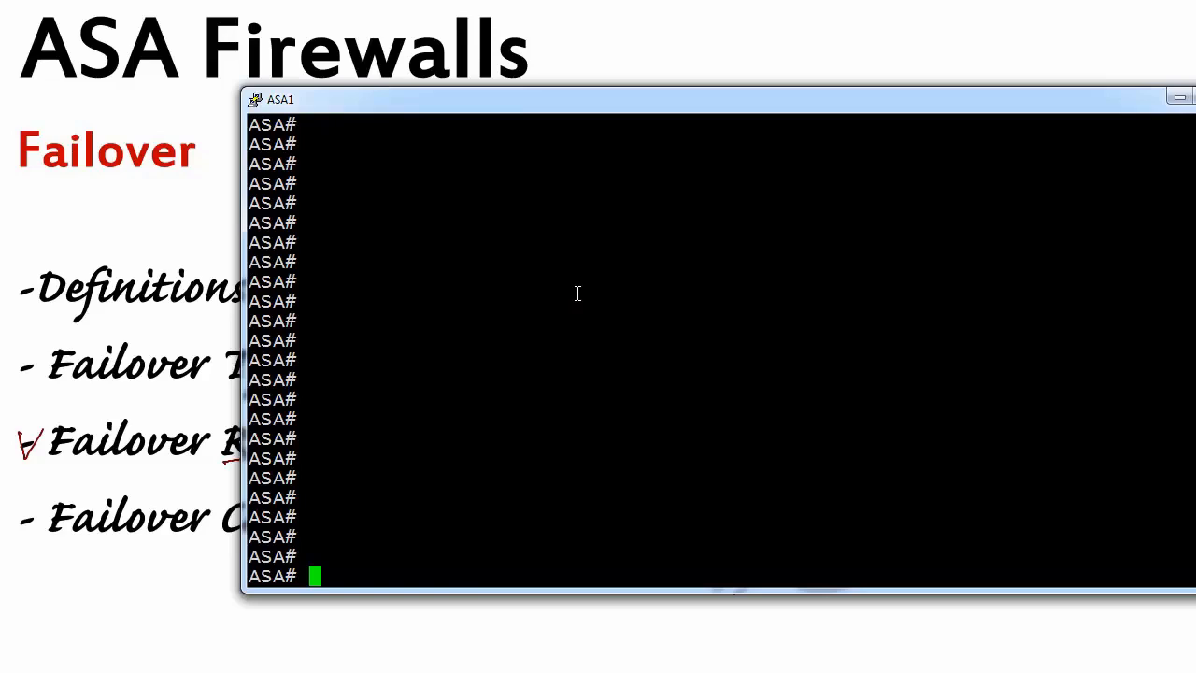
pyautogui.write('sh')
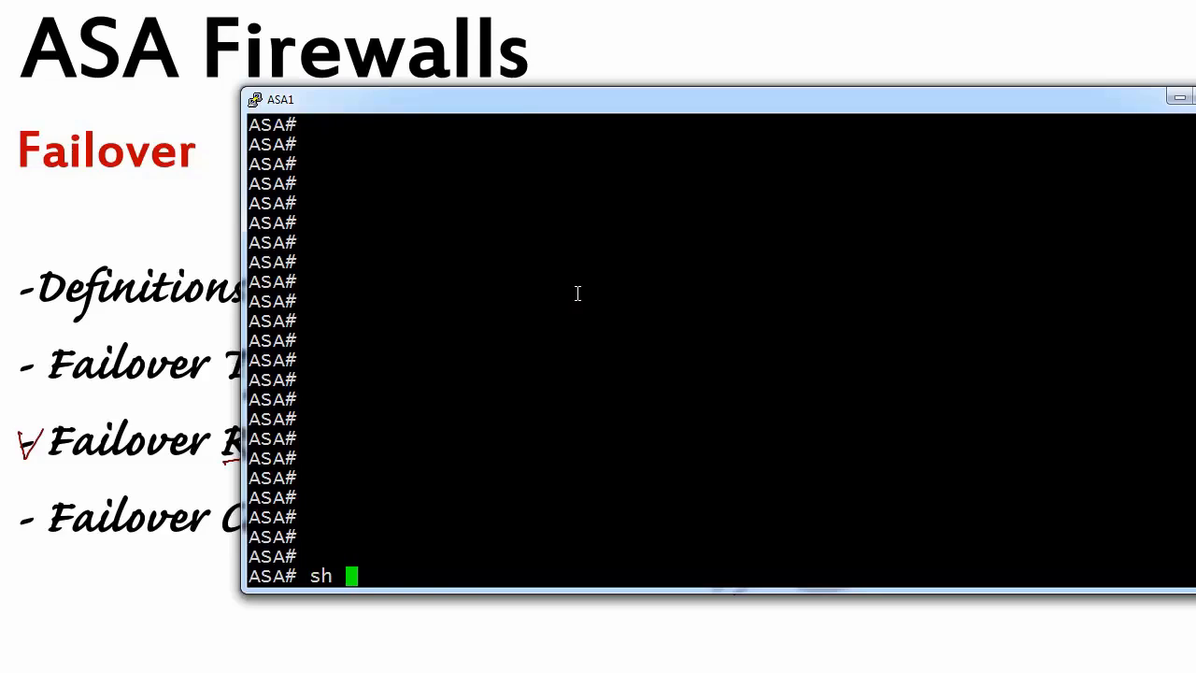
pyautogui.write('failover')
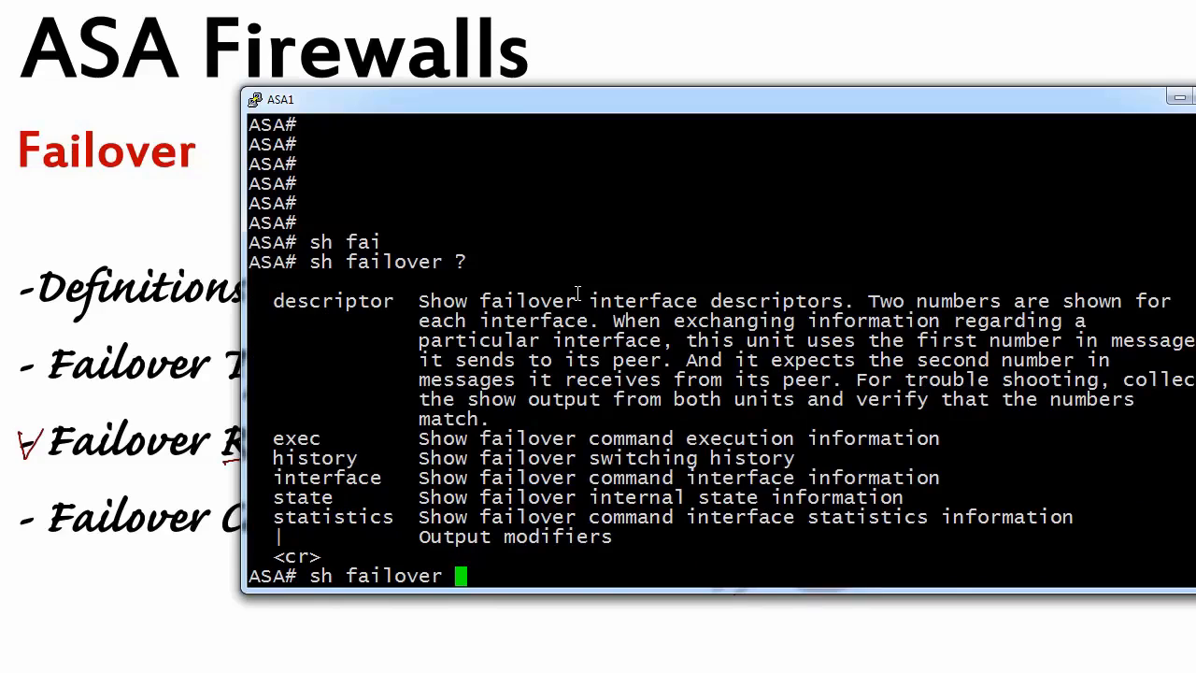
# - Run show failover on ASA1 and highlight the Failover On line of the output
pyautogui.press('Return')
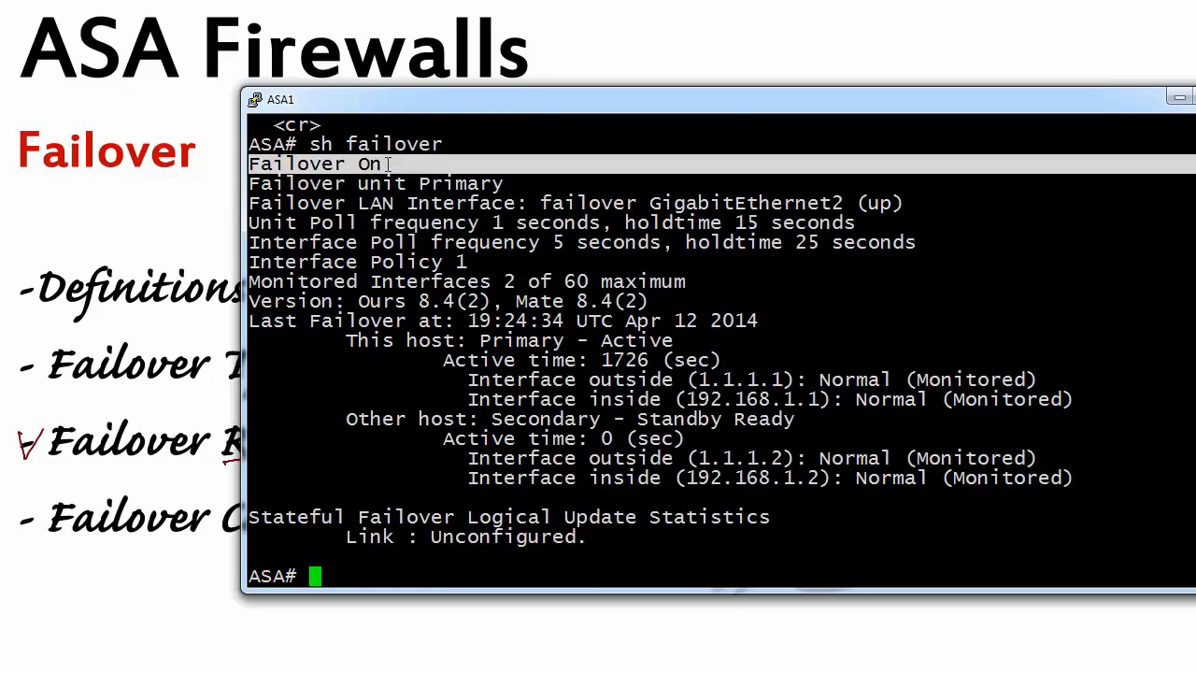
pyautogui.doubleClick(314, 165)
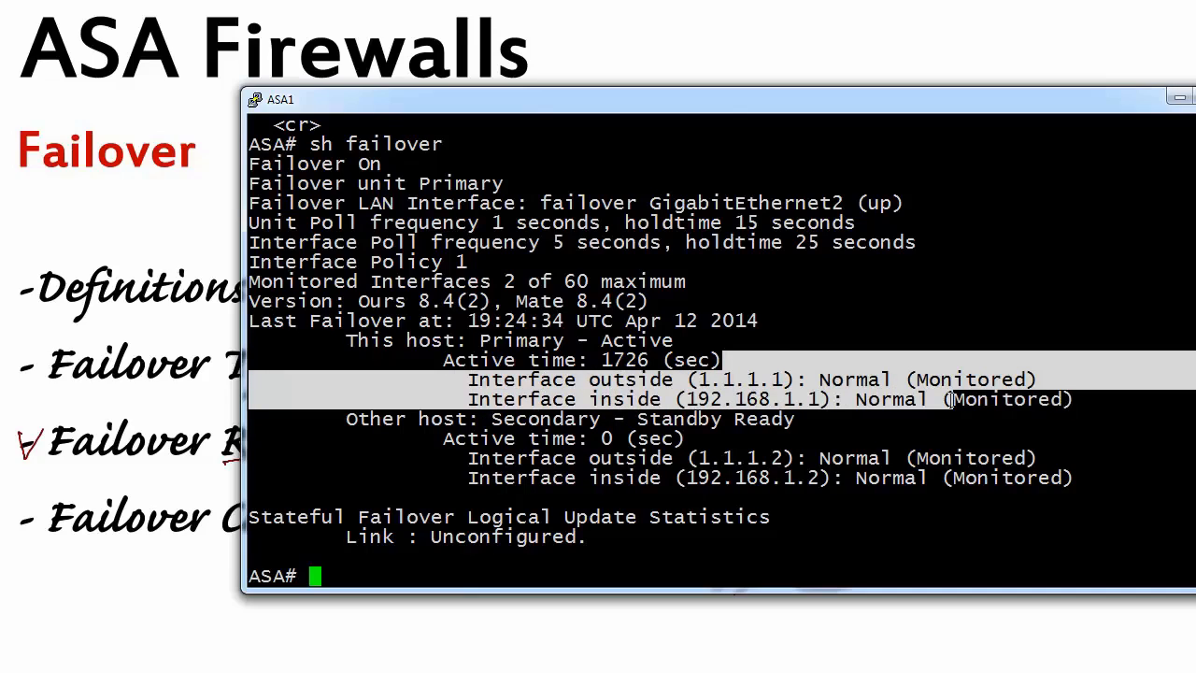
pyautogui.moveTo(314, 252)
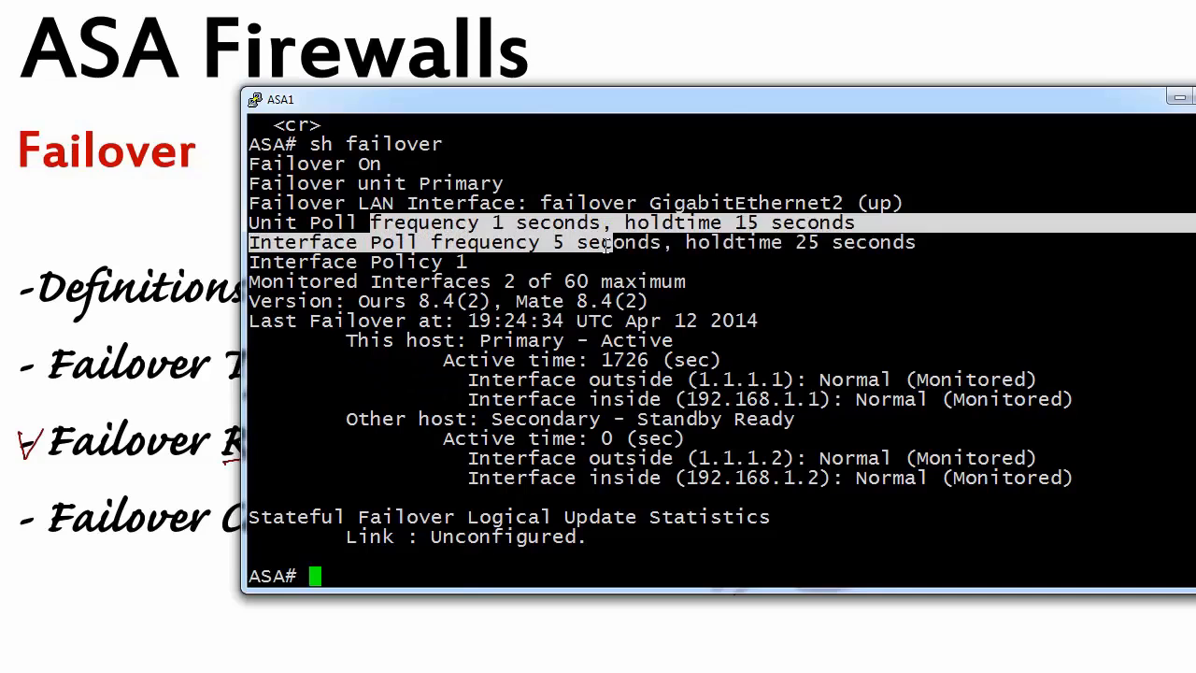
# - Run 'sh failover interface' on ASA1 showing link GigabitEthernet2, IPs 2.2.2.1 and 2.2.2.2
pyautogui.write('sh failover interface')
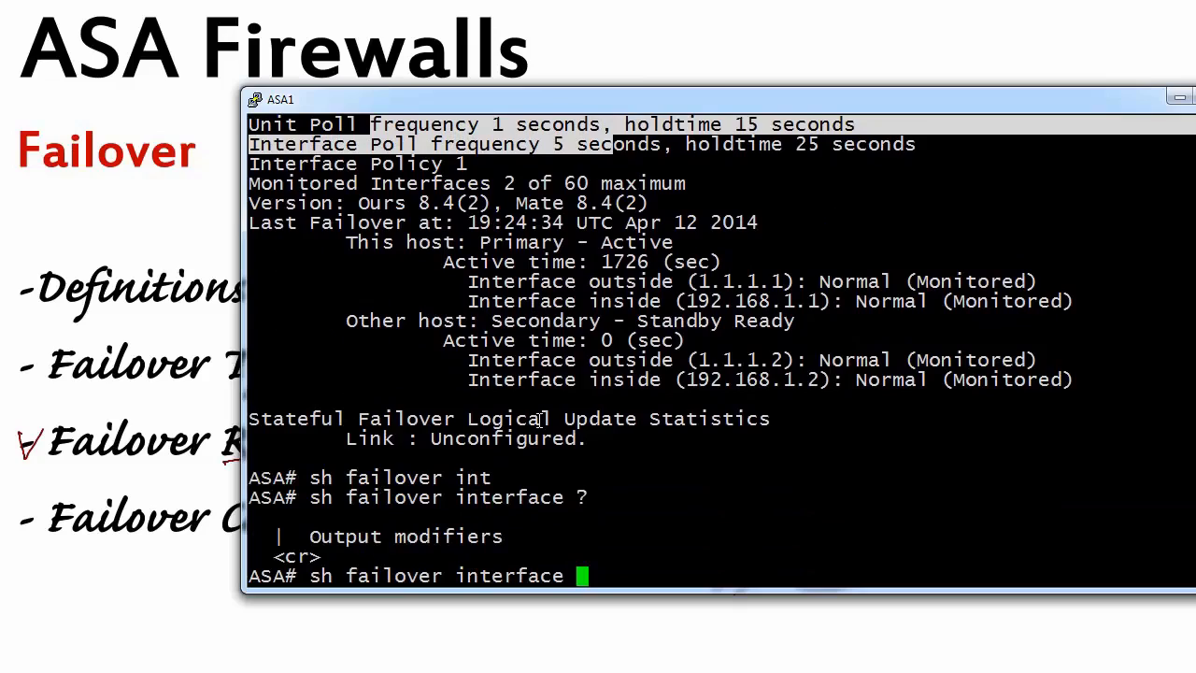
pyautogui.press('Return')
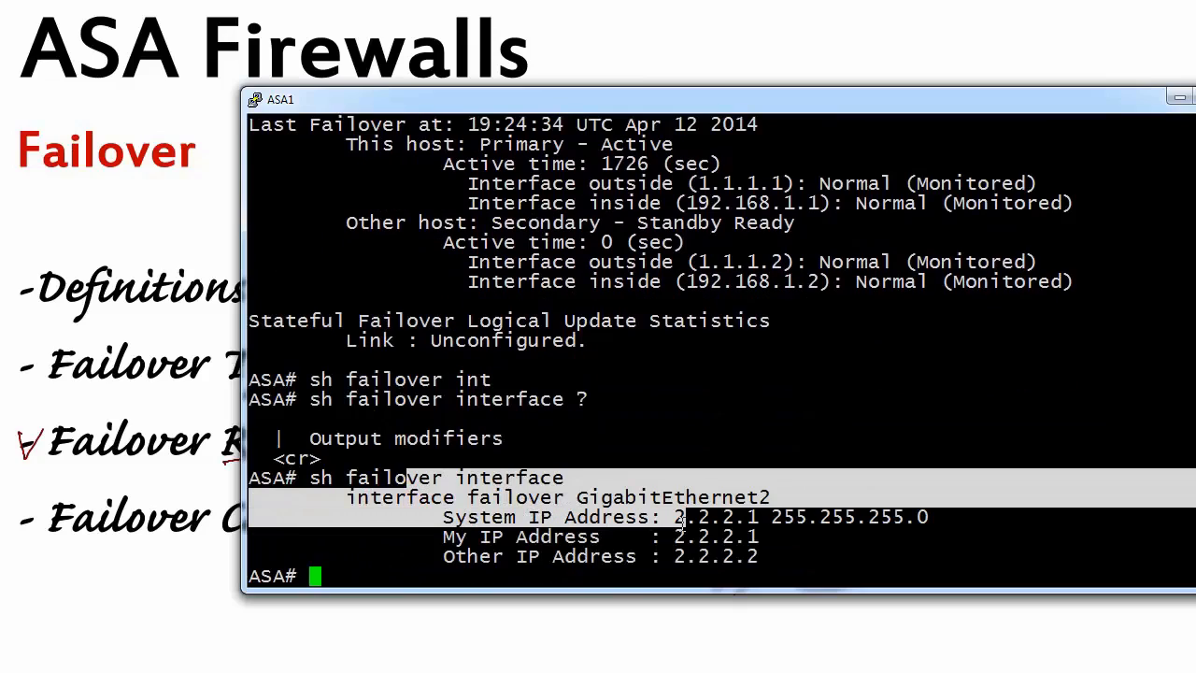
pyautogui.moveTo(670, 368)
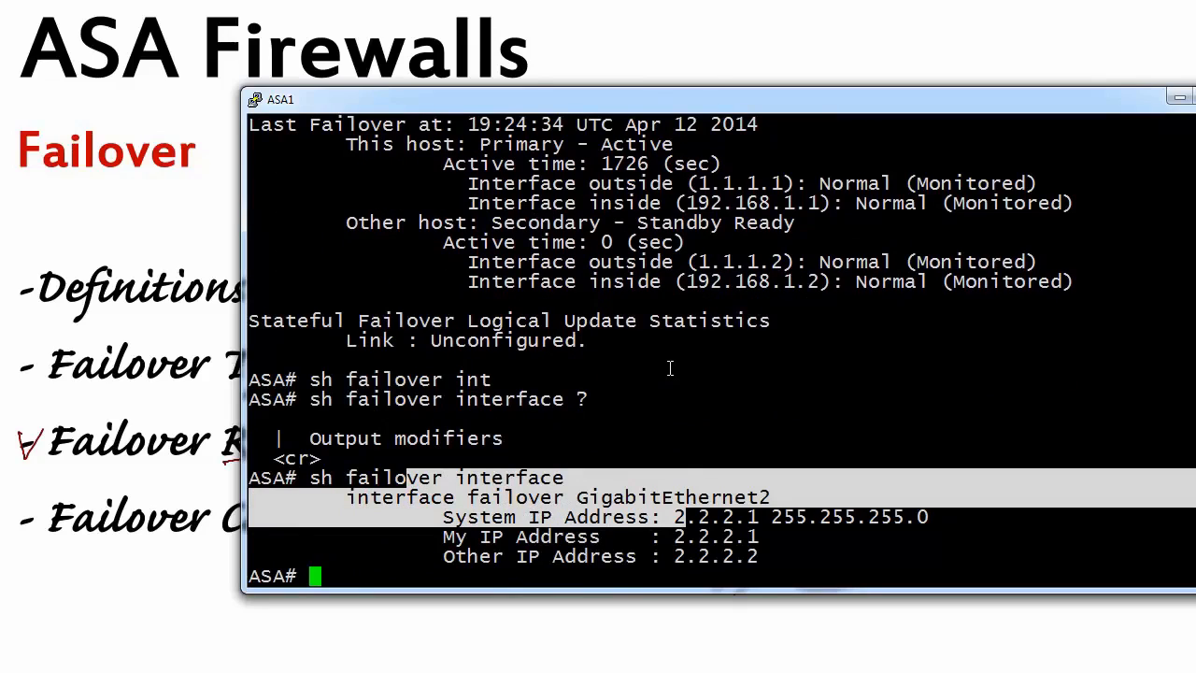
pyautogui.moveTo(957, 651)
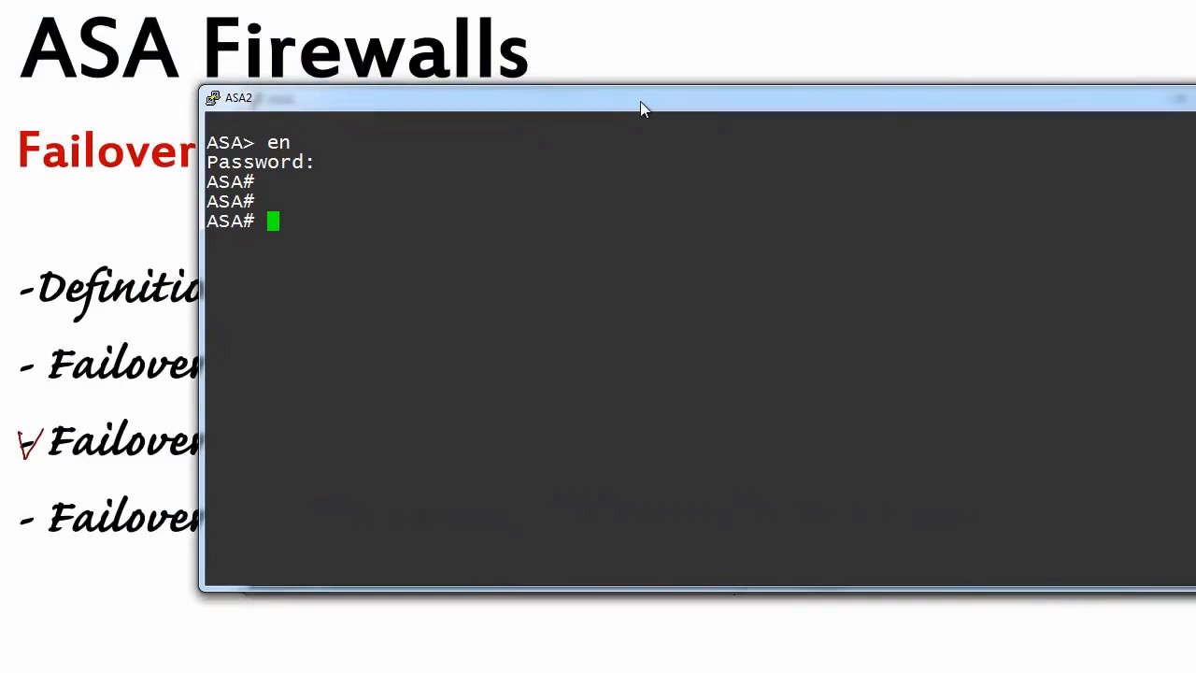
# - Run show failover on ASA2 showing Secondary - Standby Ready, then begin entering 'conf t'
pyautogui.press('Return')
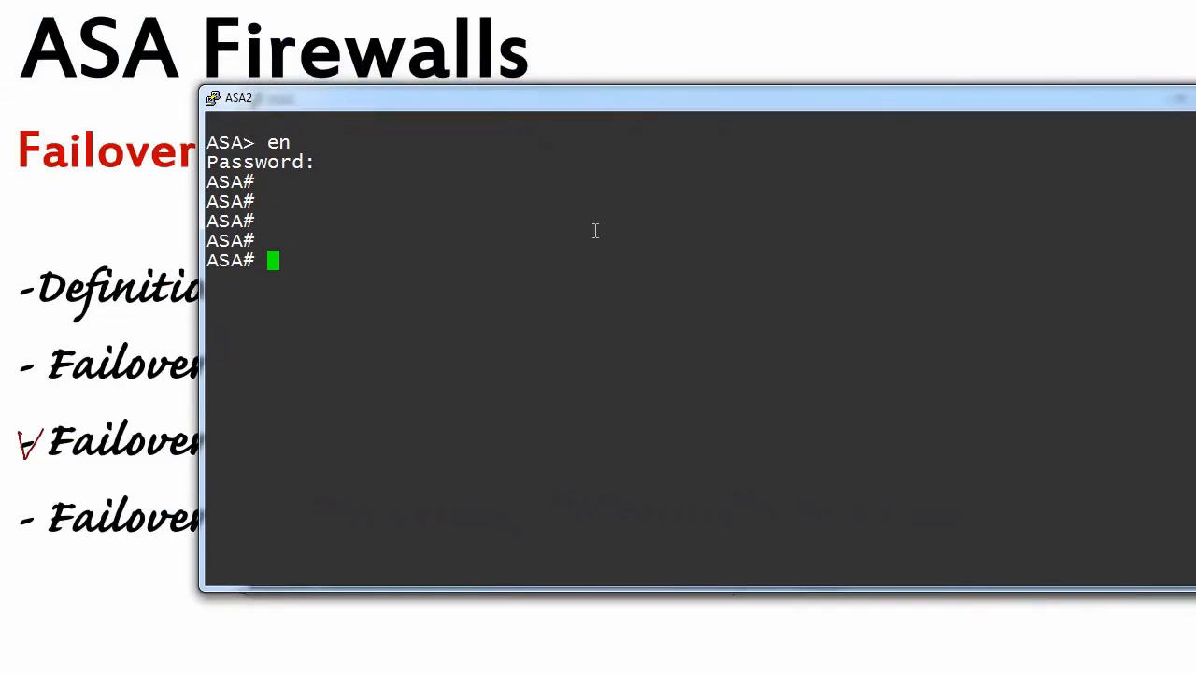
pyautogui.write('s')
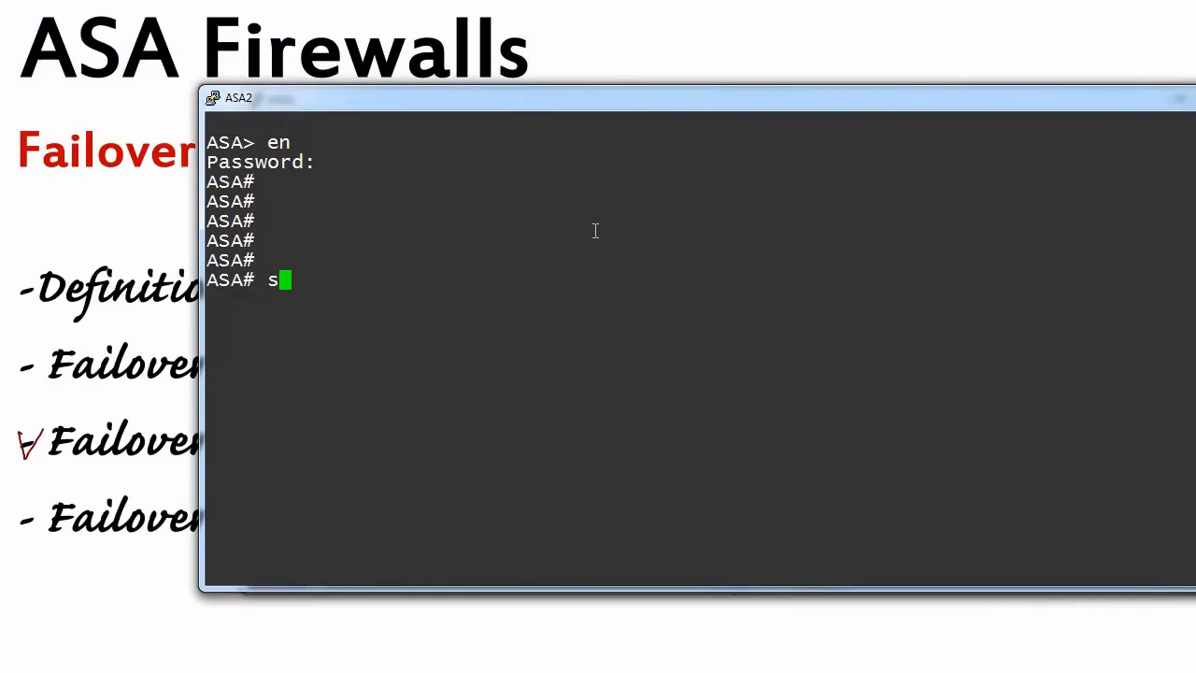
pyautogui.write('h failover')
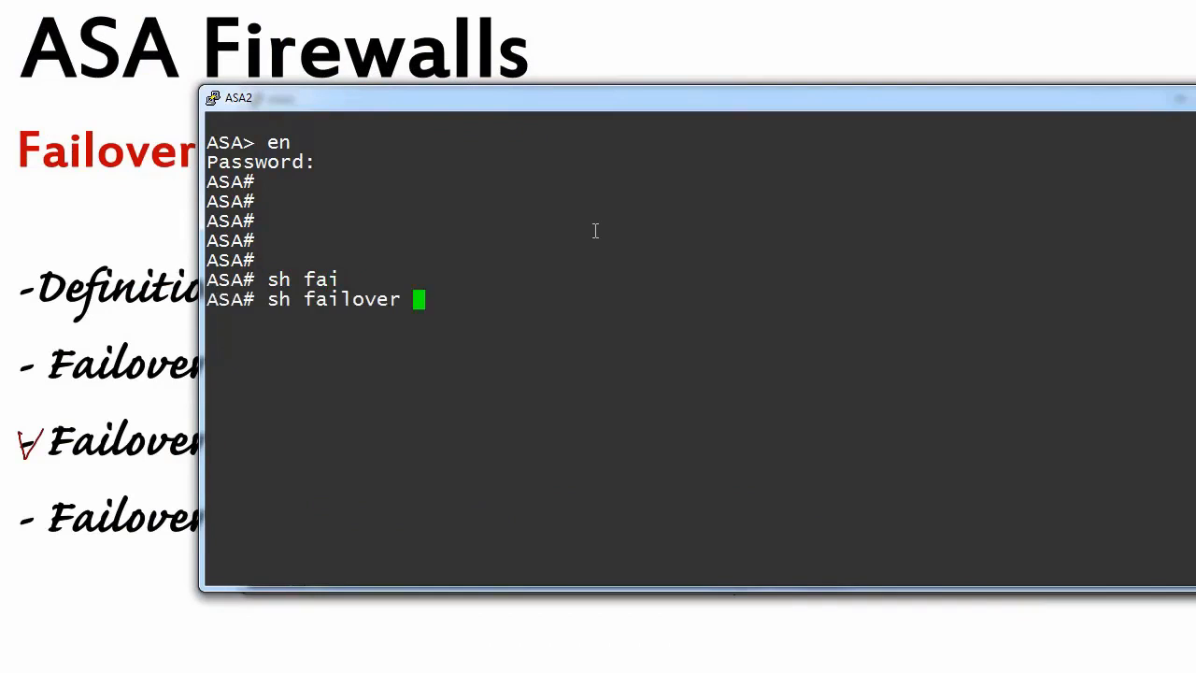
pyautogui.press('Return')
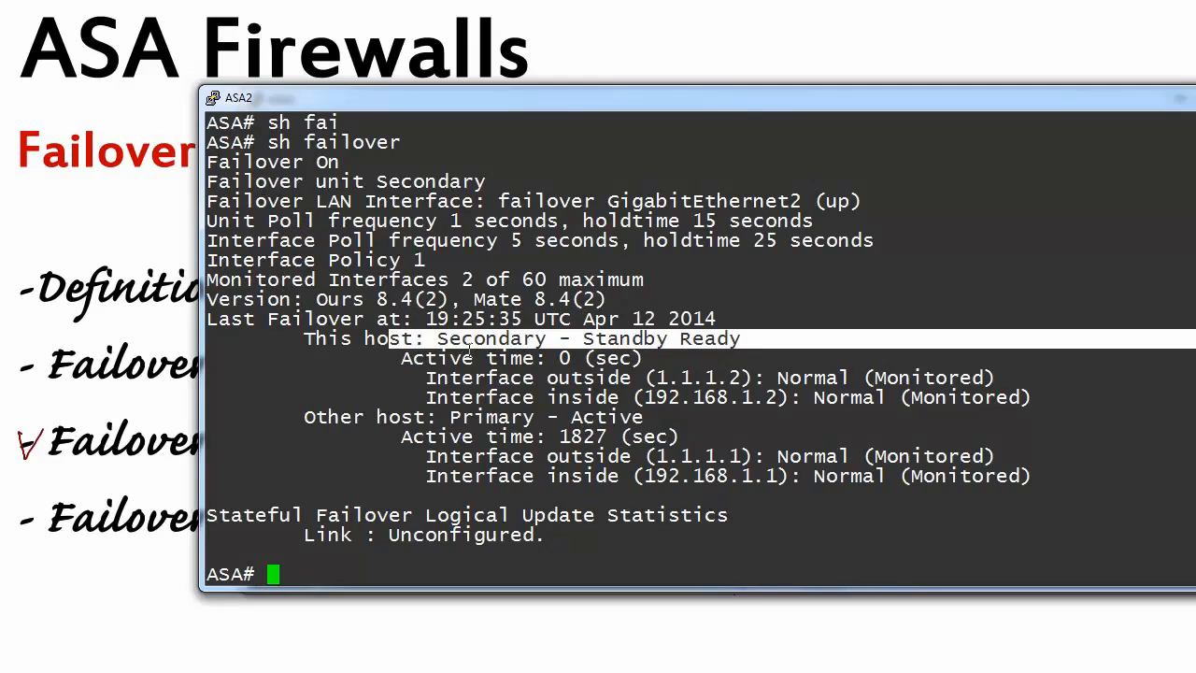
pyautogui.write('conf t')
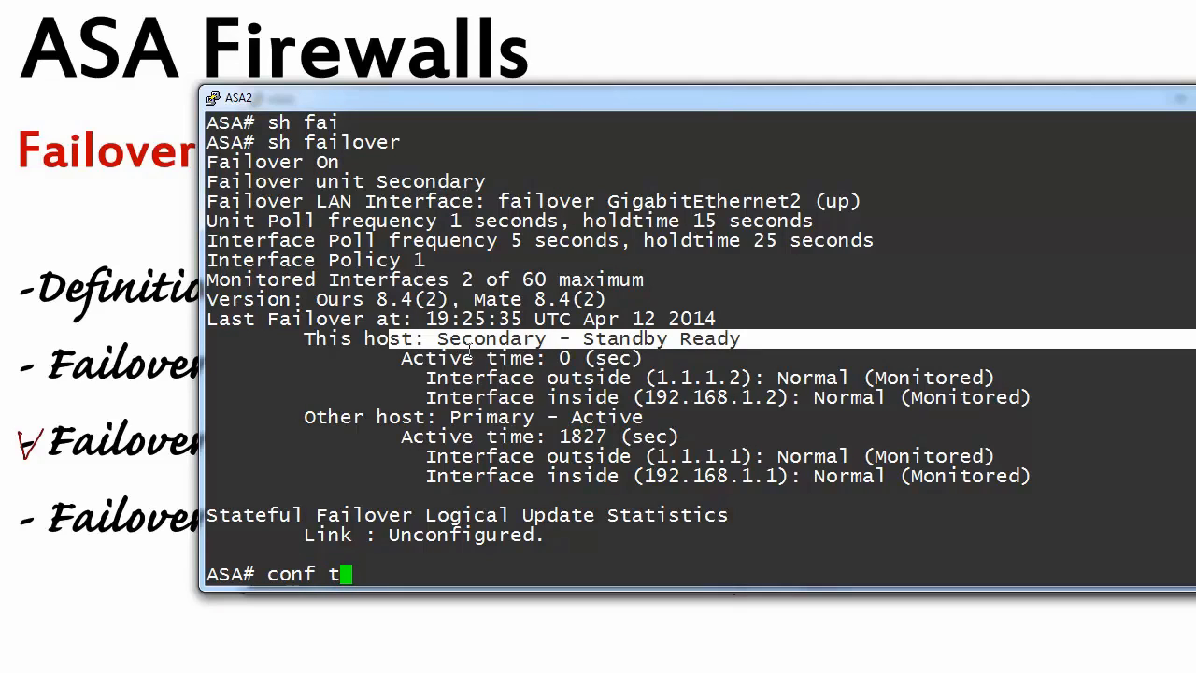
# - Enter configuration mode on ASA2, revealing the standby no-replication warning
pyautogui.press('Return')
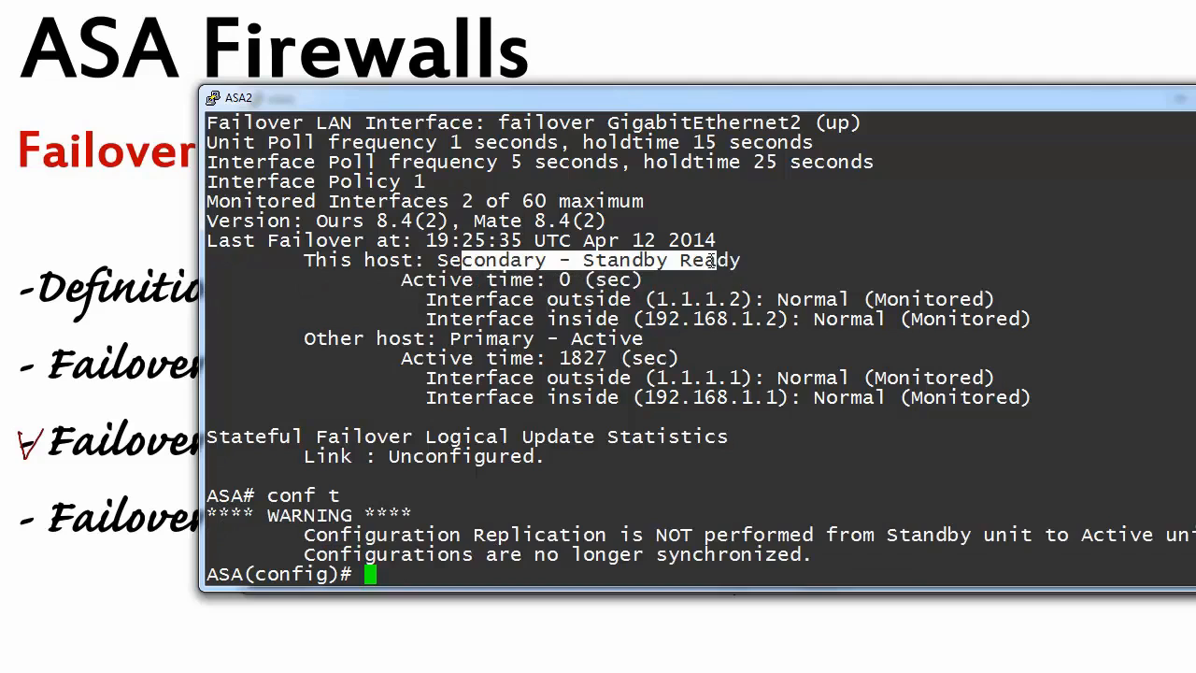
pyautogui.moveTo(1084, 104)
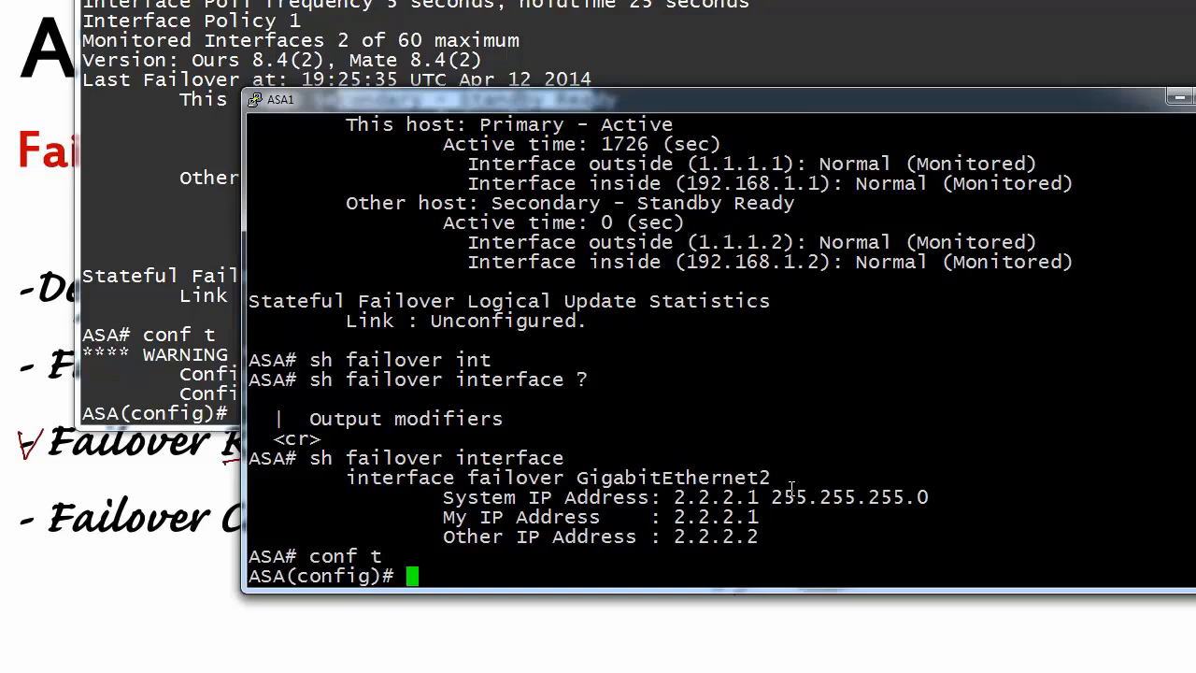
# - Set the active unit's hostname to ASA01 so the standby prompt follows
pyautogui.write('hostname ASA01')
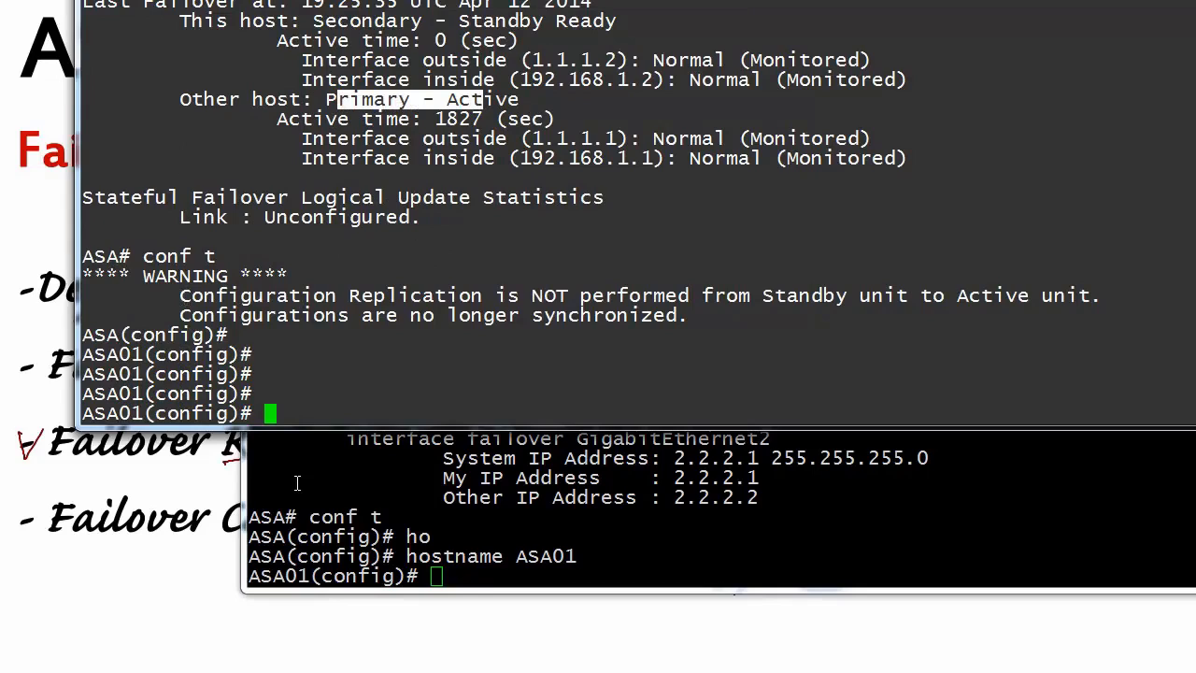
pyautogui.moveTo(443, 399)
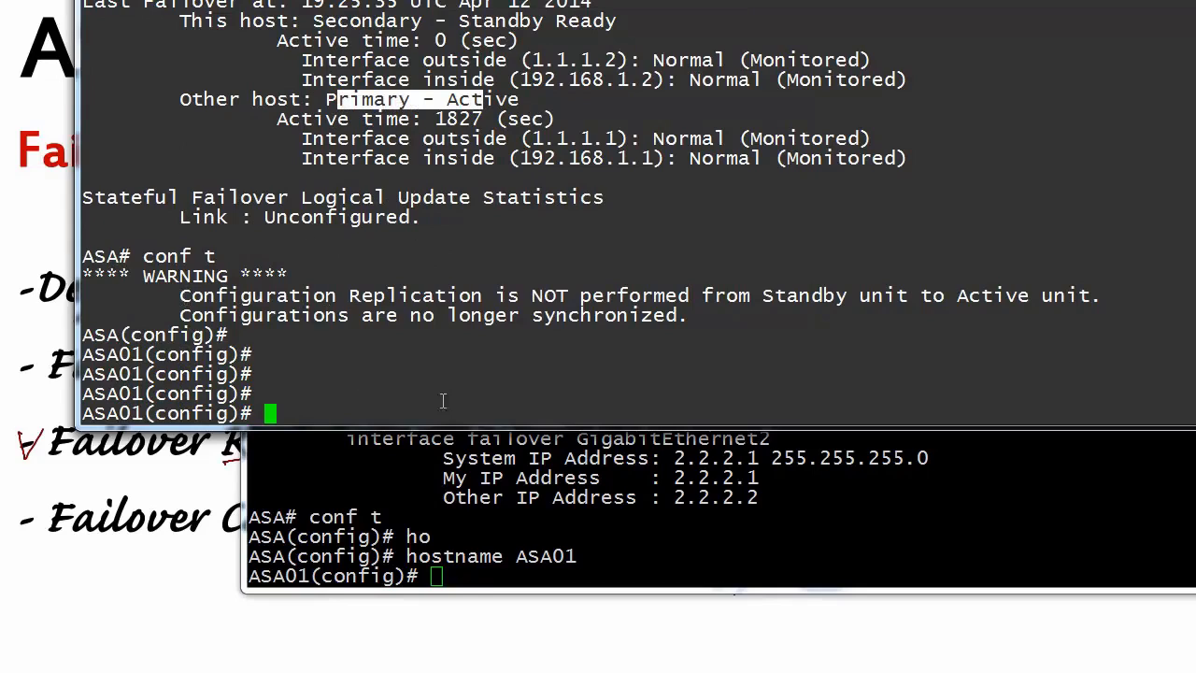